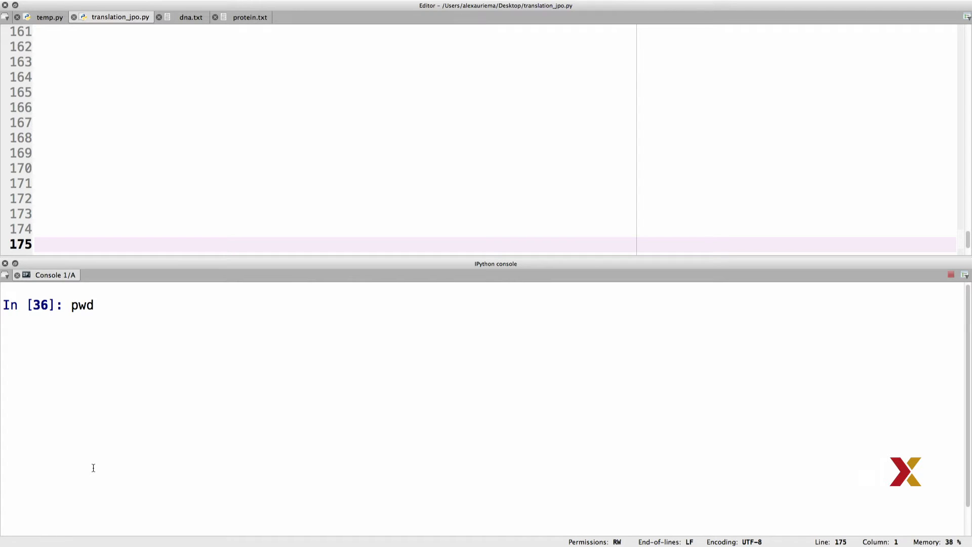
- Check the working directory with pwd, then cd into python_case_studies/translation
key(enter)
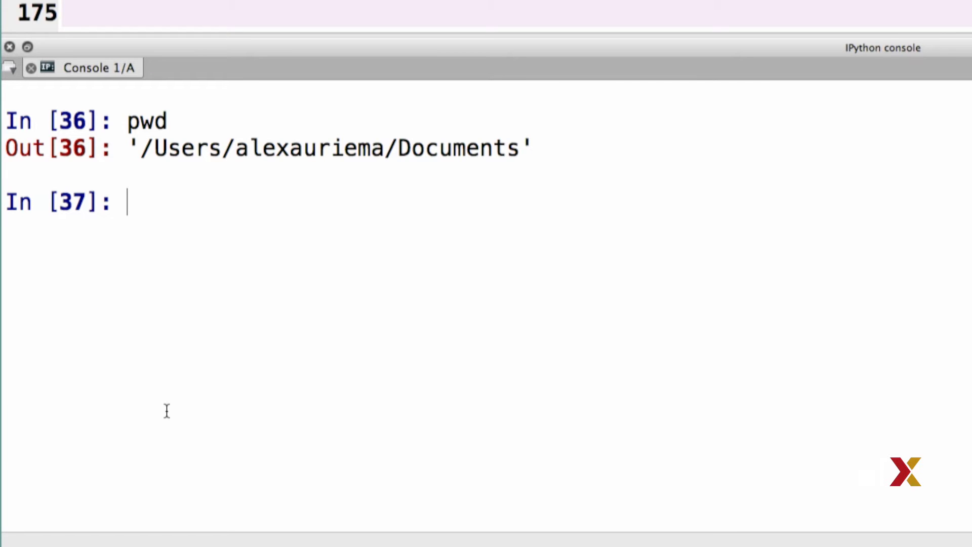
text(cd p)
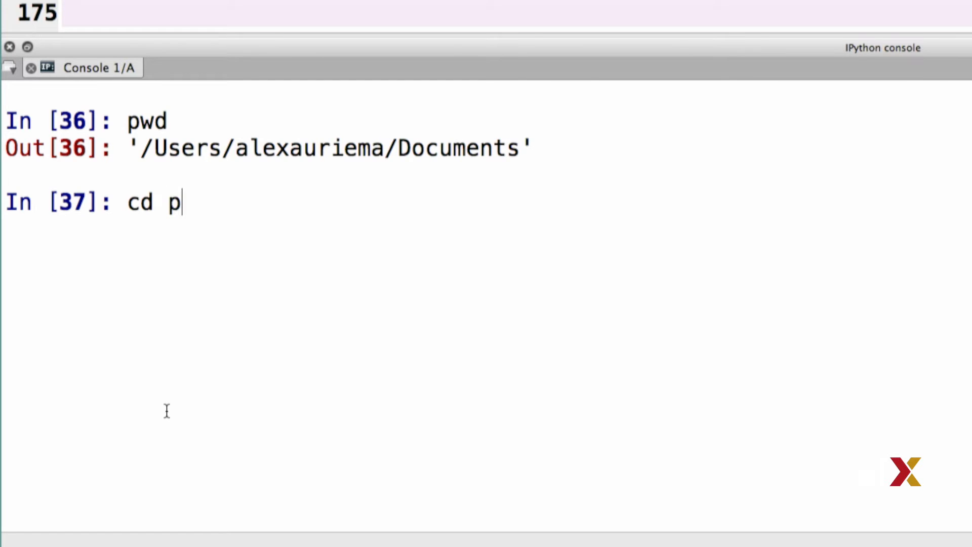
text(ython_case_studies/)
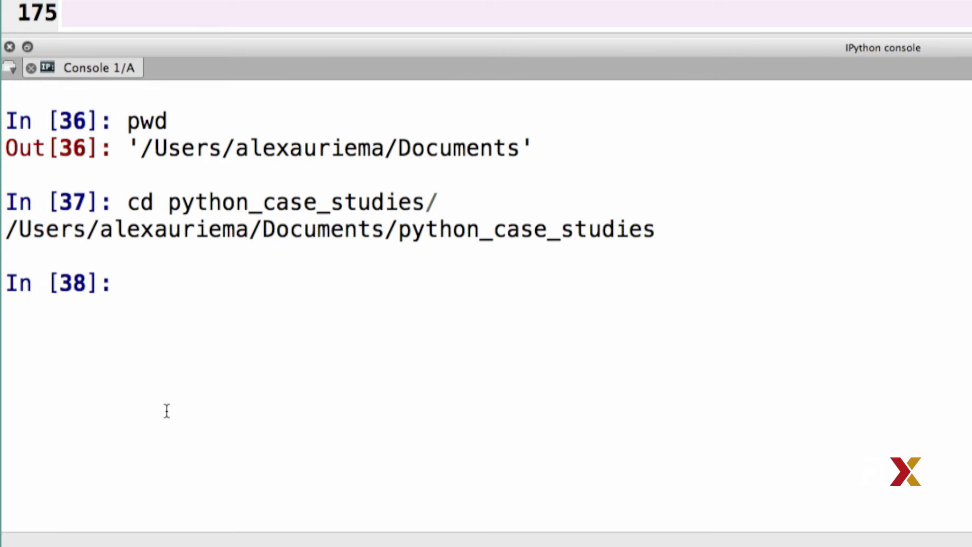
text(cd translation/)
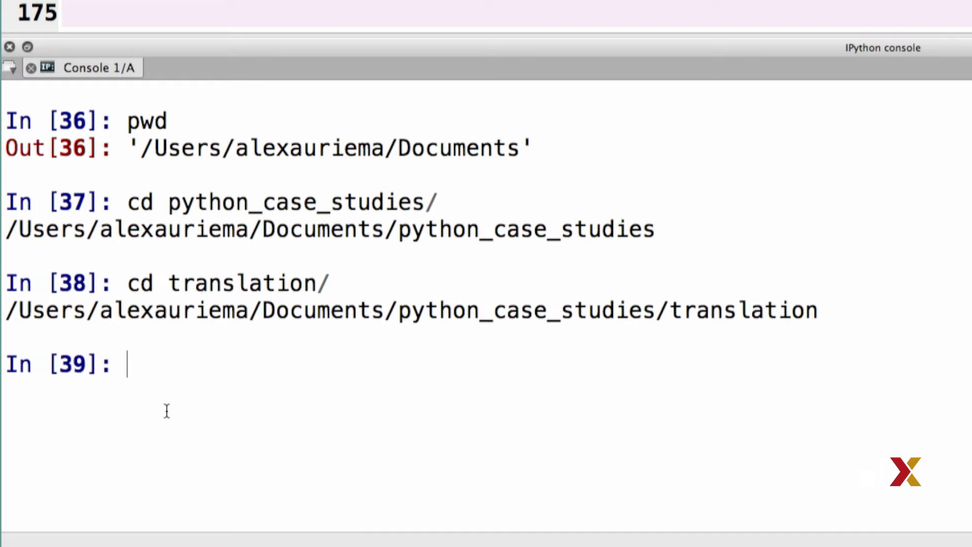
text(cd python_case_studies/)
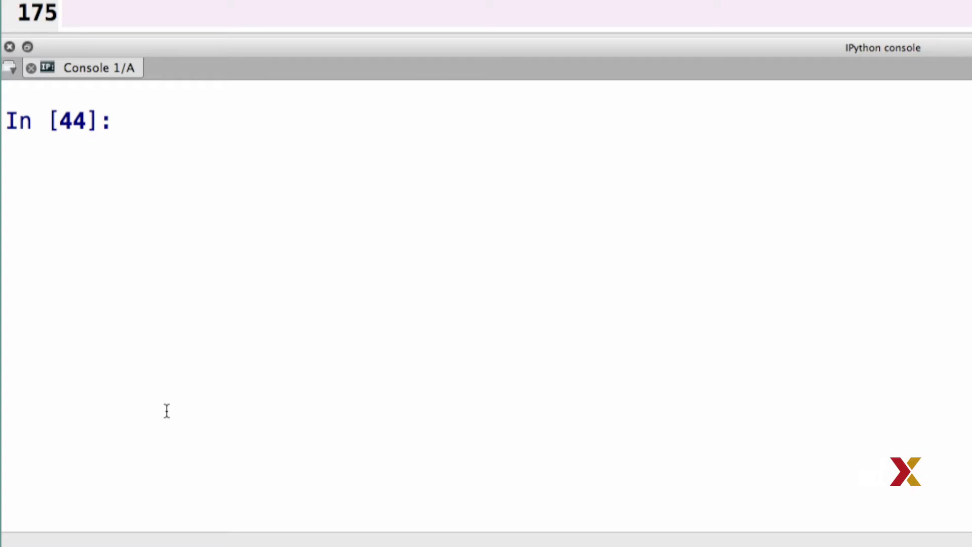
- In the console, set inputfile = "dna.txt" and open it for reading as f
text(inputfil)
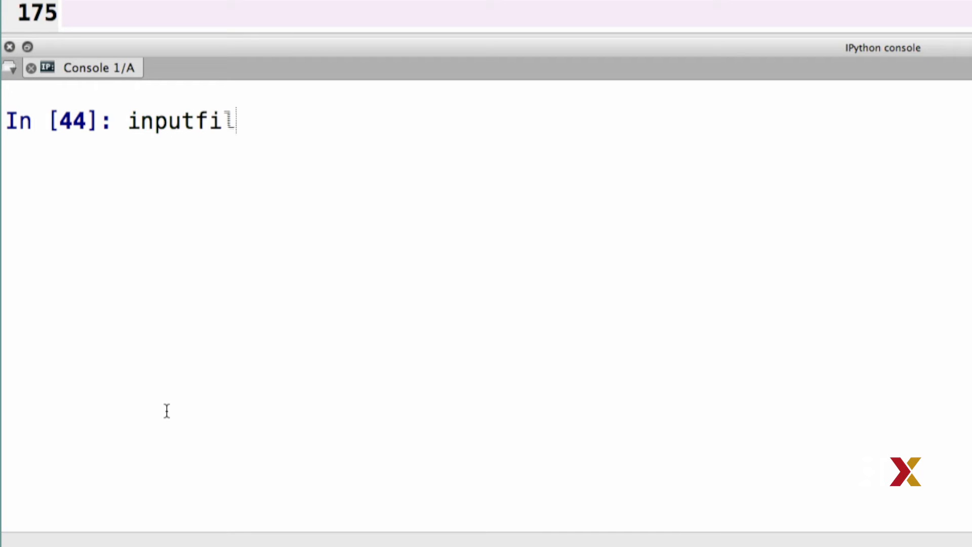
text(le =)
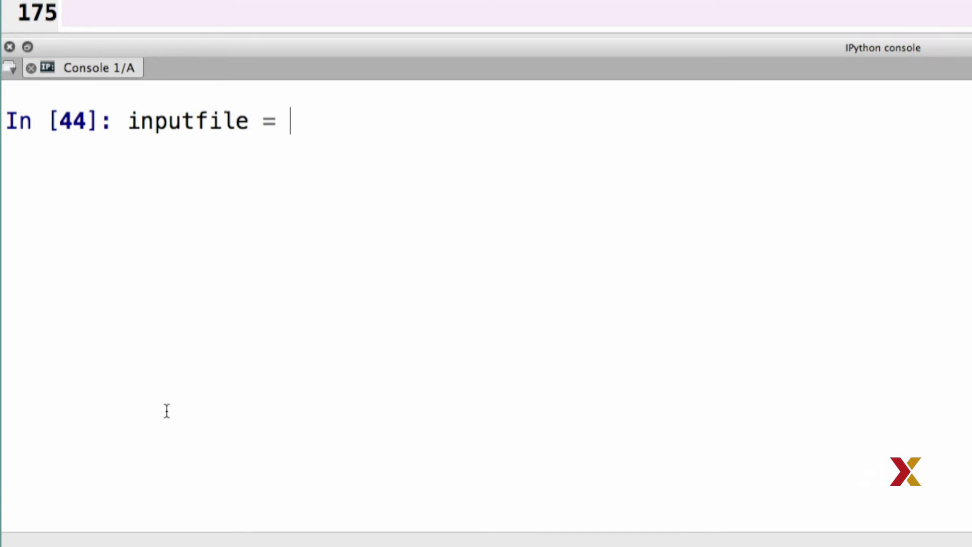
text("d")
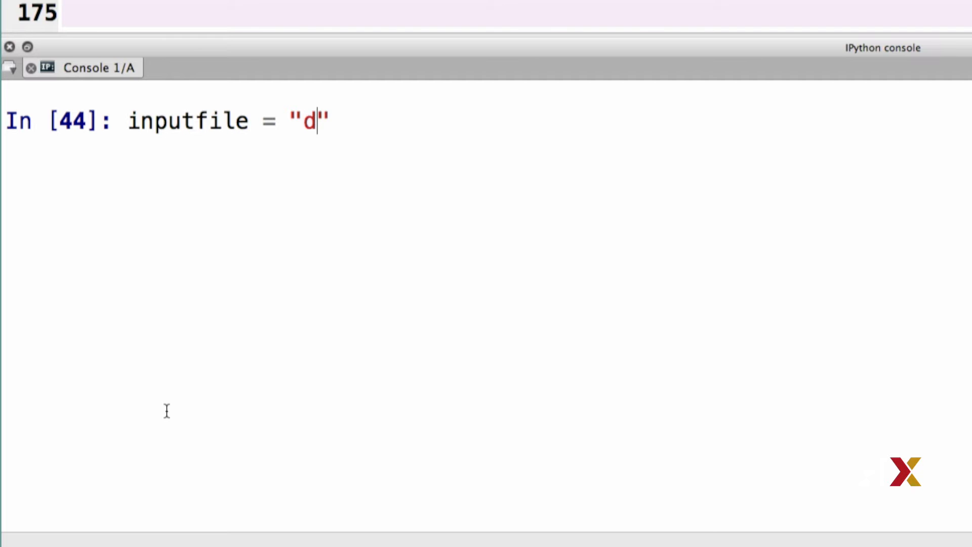
text(na.tt)
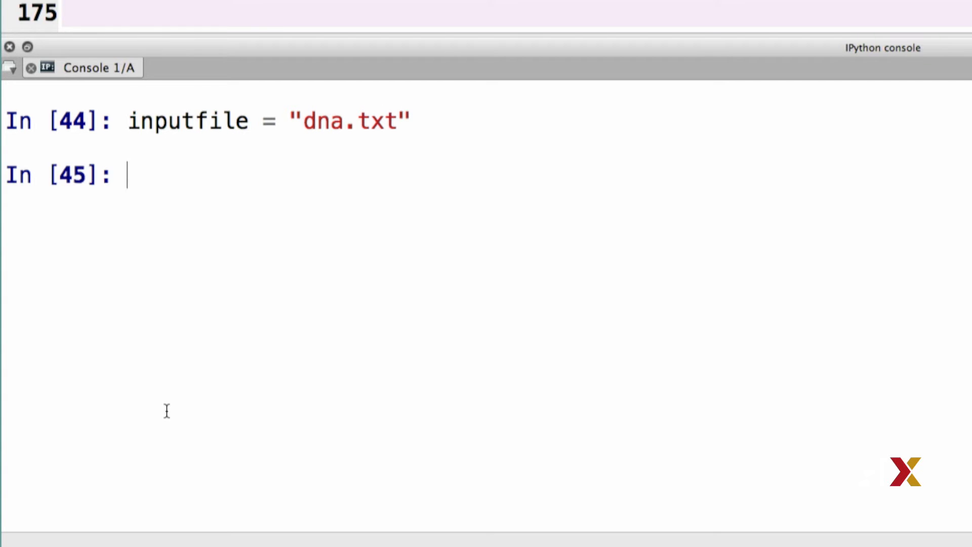
text(open)
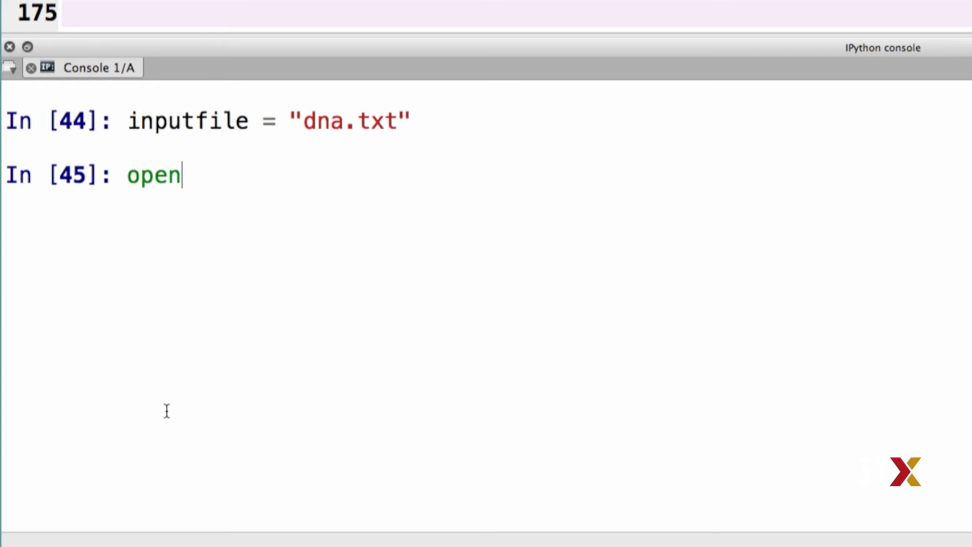
text((inputfile)
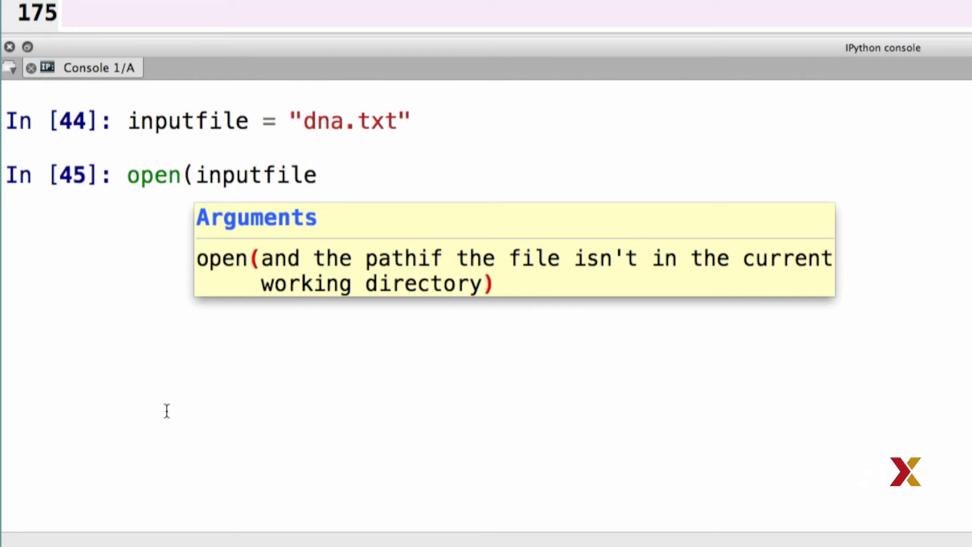
text(, "")
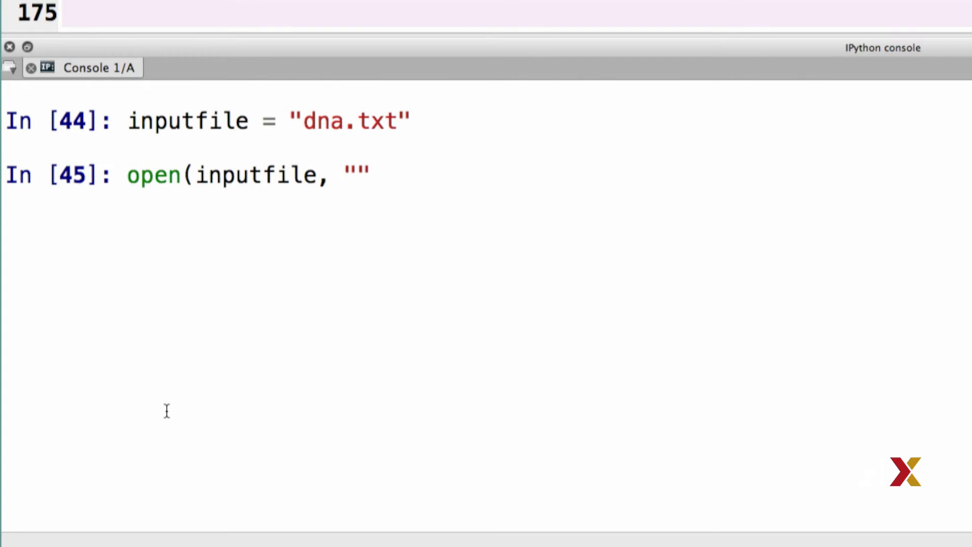
text(r)
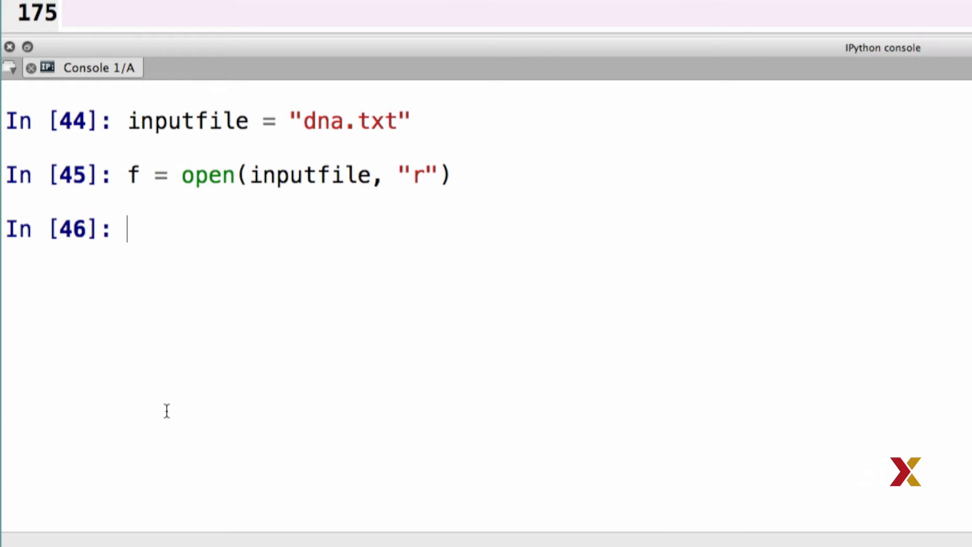
- Read the file contents with f.read() and start assigning the result to seq
text(f.)
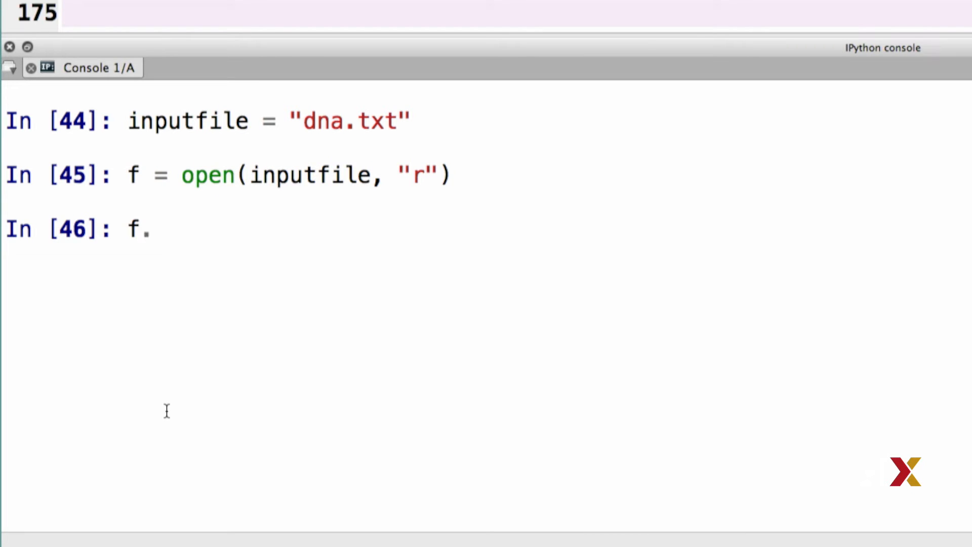
text(read())
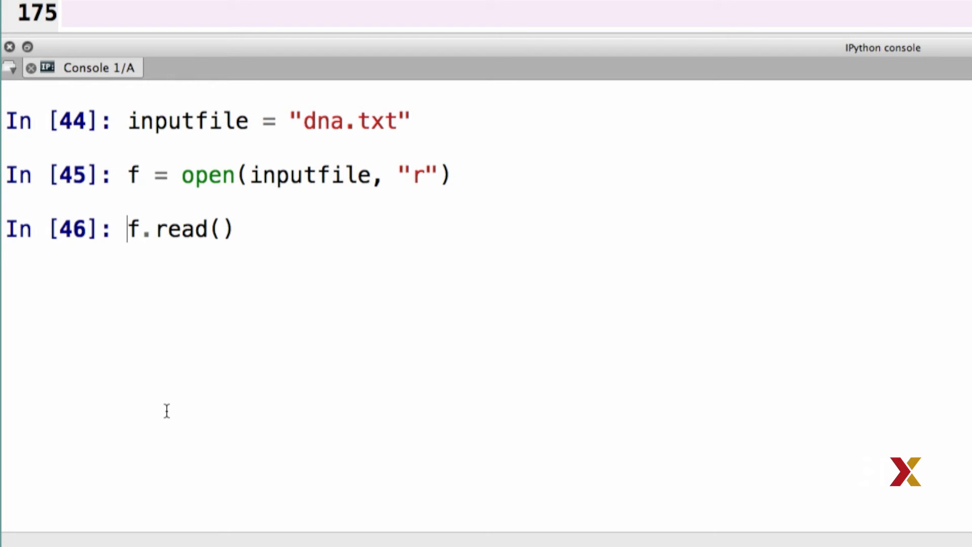
text(seq =)
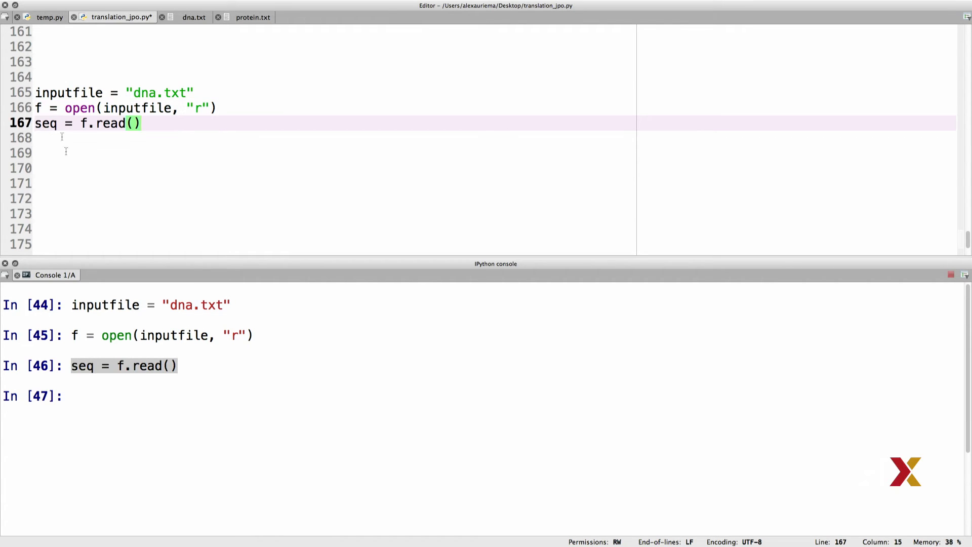
- Evaluate seq in the console to display the DNA string with newlines
text(se)
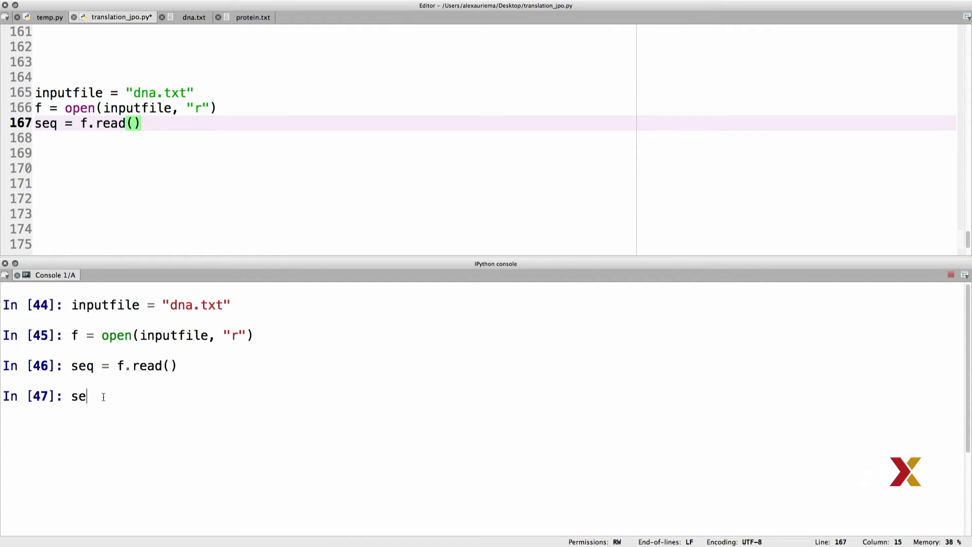
text(q)
text(print)
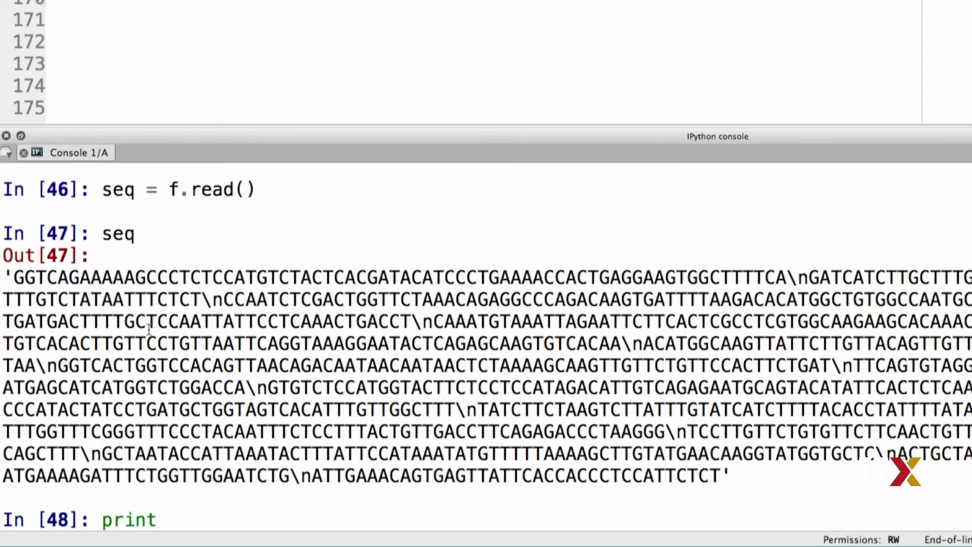
- Remove newlines with seq.replace("\n", "") and print the continuous DNA sequence
text((seq)
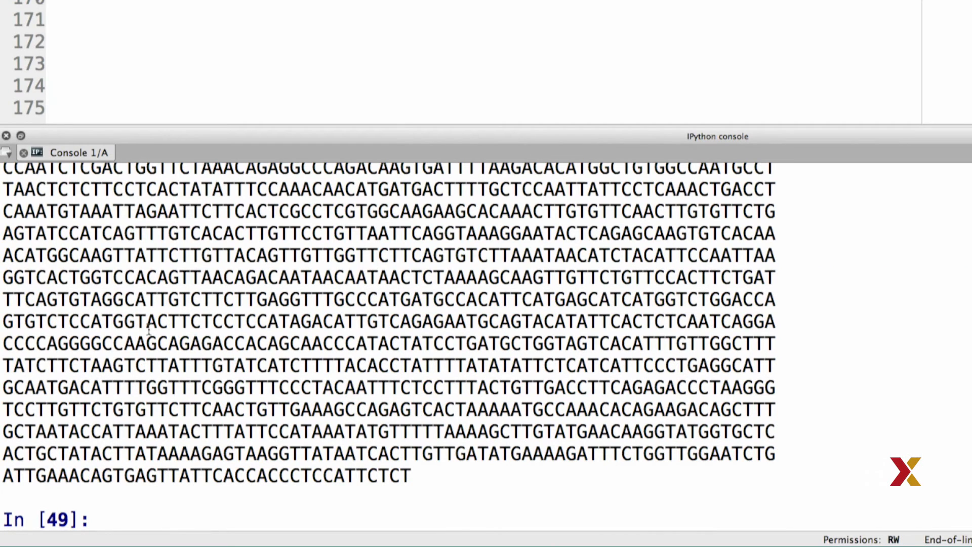
mouse_move(347, 143)
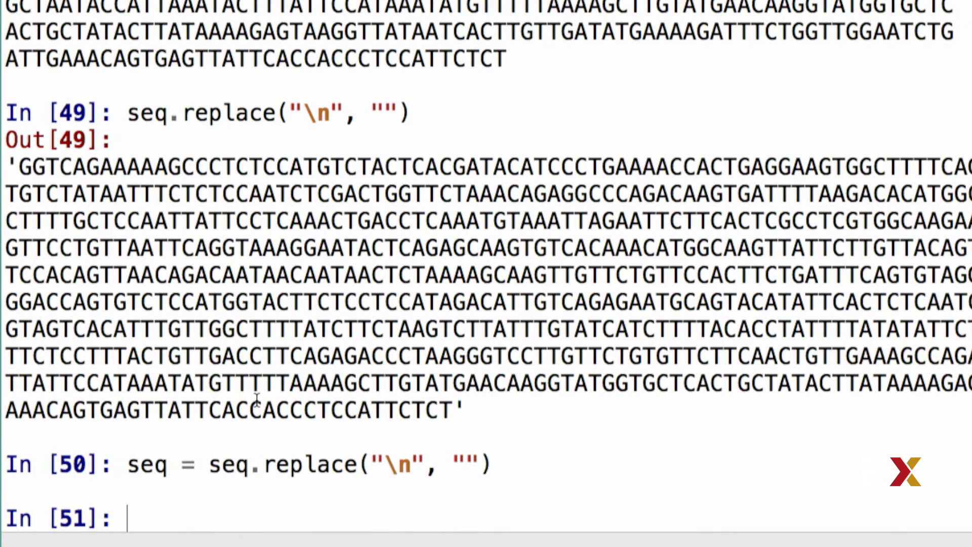
text(print(s)
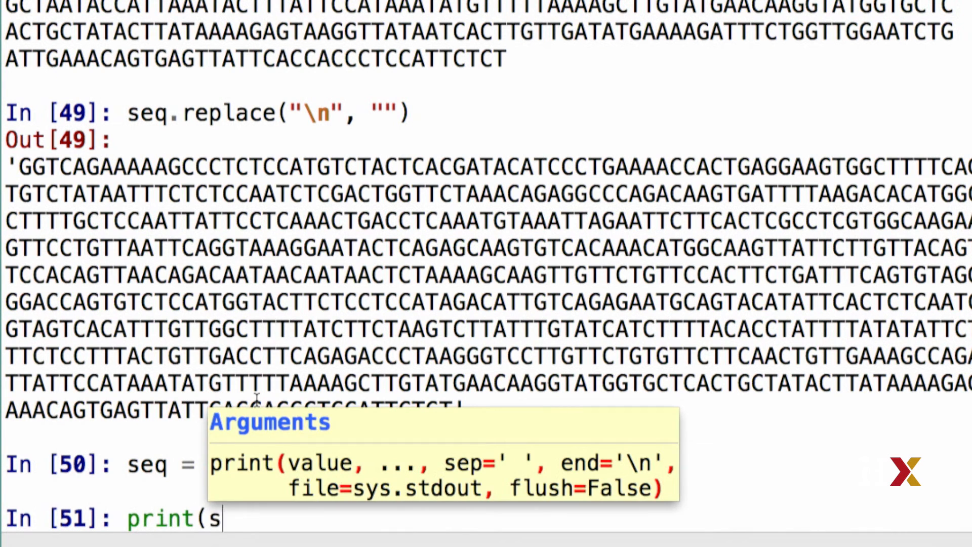
key(Return)
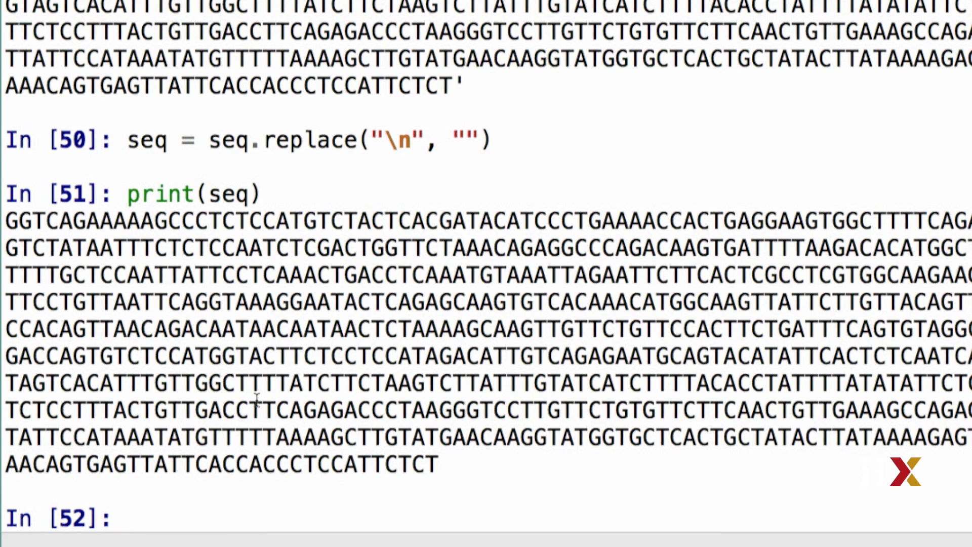
mouse_move(213, 434)
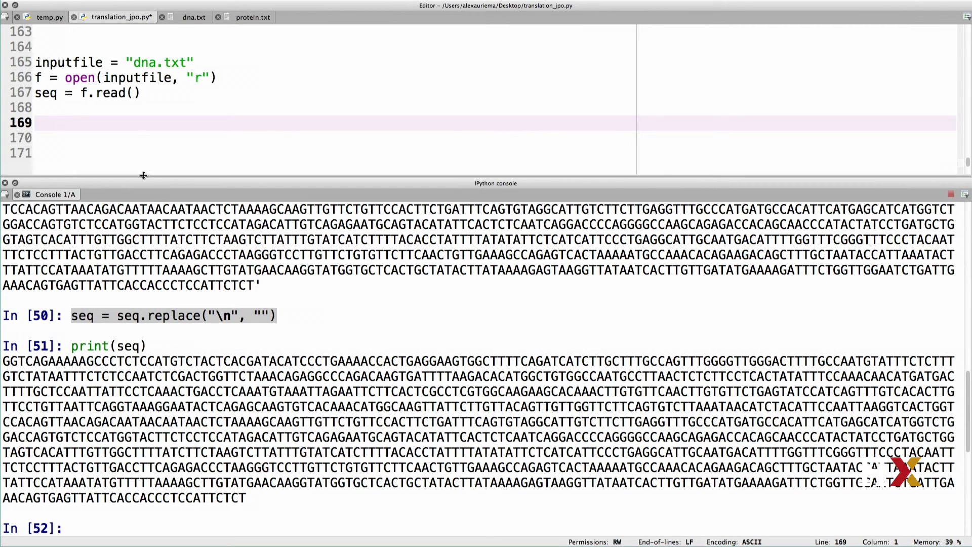
- Enter seq = seq.replace("\n", "") for line 169 of translation_jpo.py
text(seq = seq.replace("\n", ""))
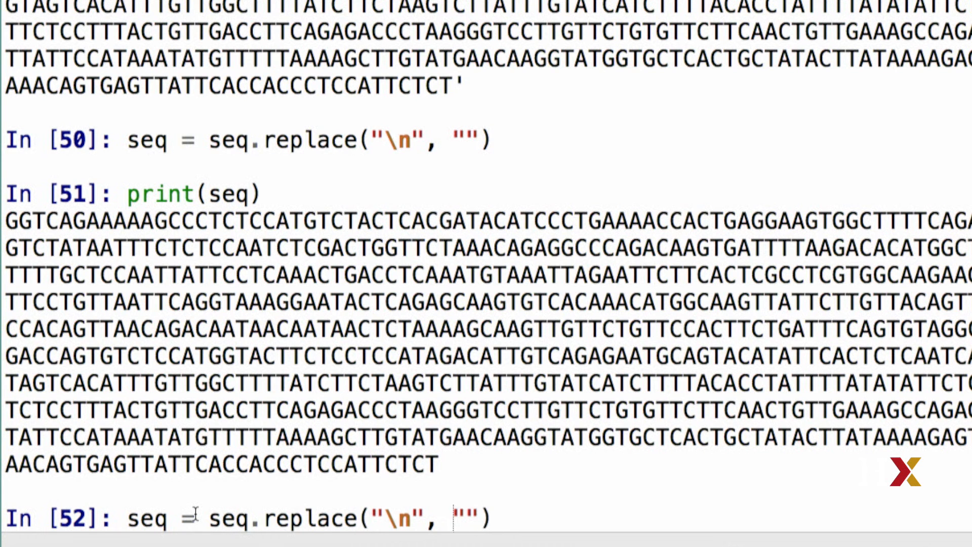
- Run seq = seq.replace("\r", "") and add it to translation_jpo.py at line 170
text(\r)
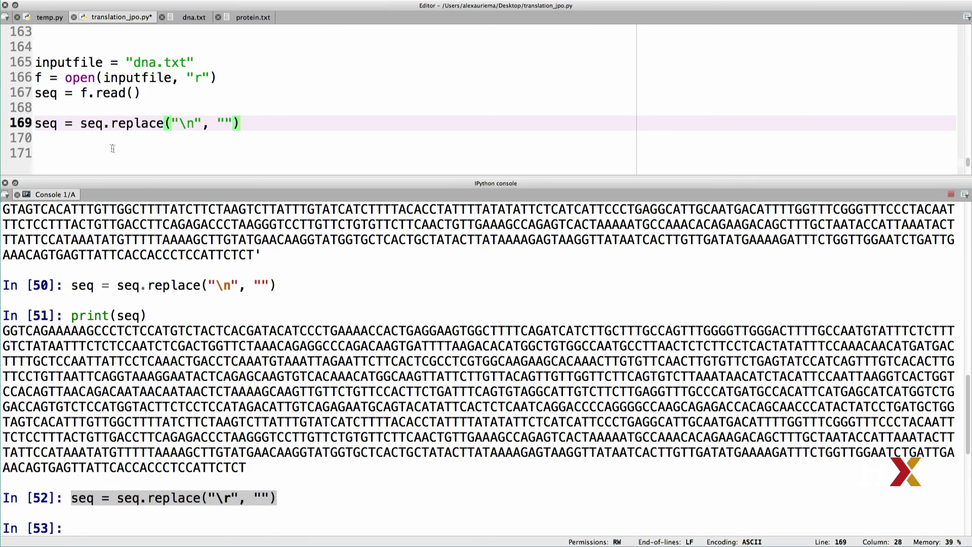
text(seq = seq.replace("\r", ""))
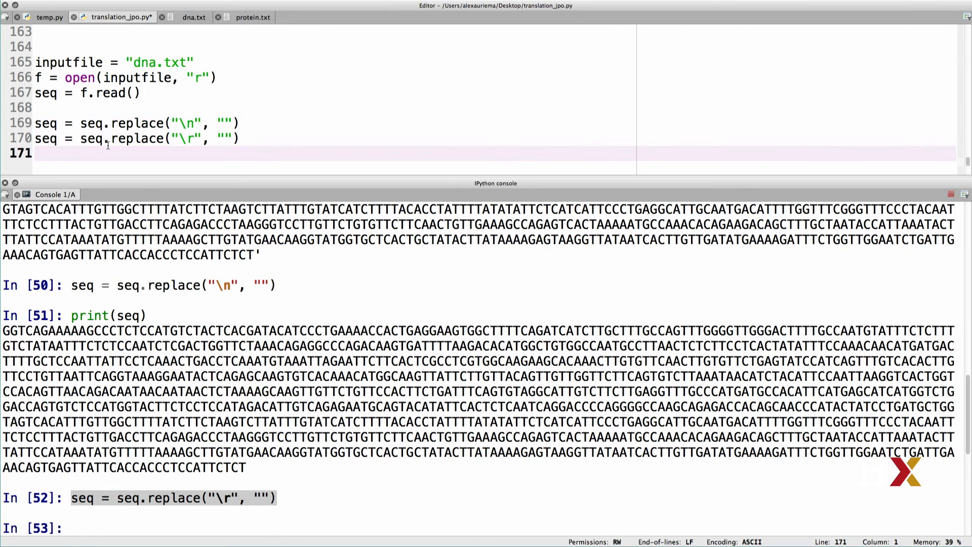